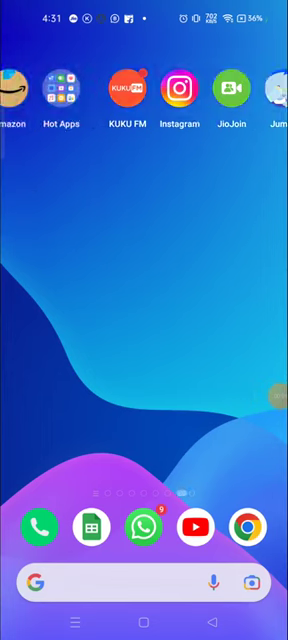
- Launch the Instagram app from the home screen
scroll("left", 3)
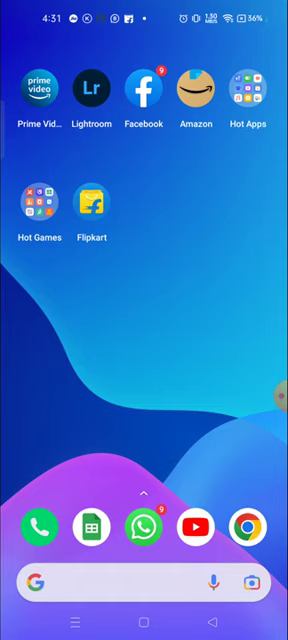
scroll("left", 3)
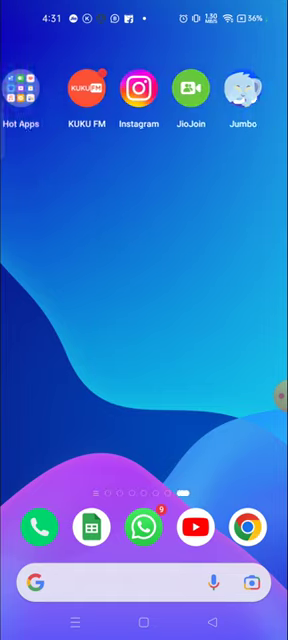
left_click(138, 90)
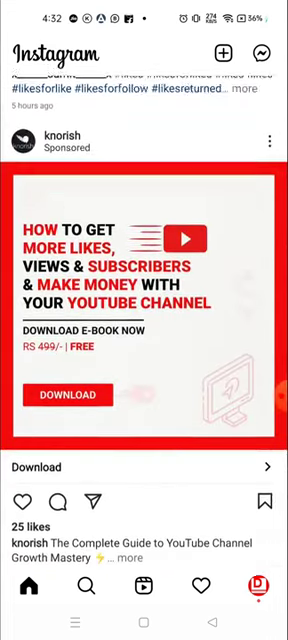
scroll("up", 3)
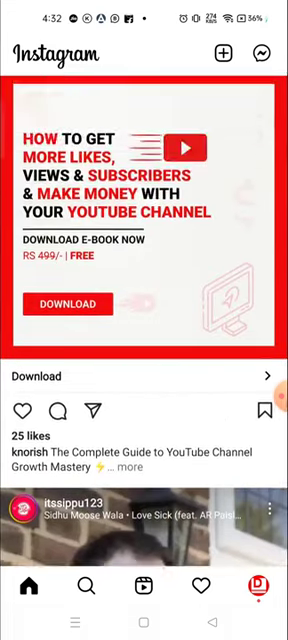
scroll("up", 3)
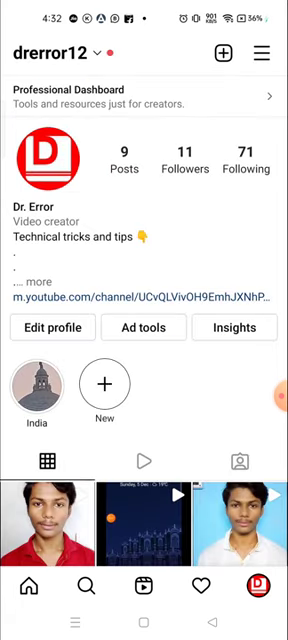
- Open a post from the profile grid and scroll to the December 3, 2021 video
scroll("down", 3)
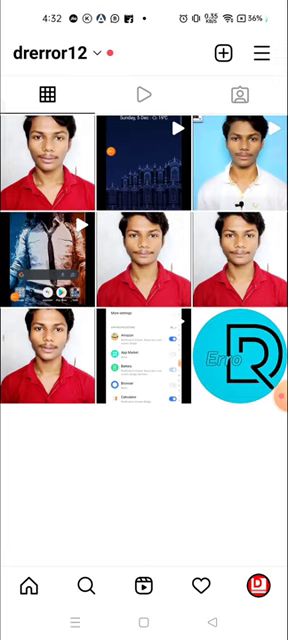
left_click(237, 371)
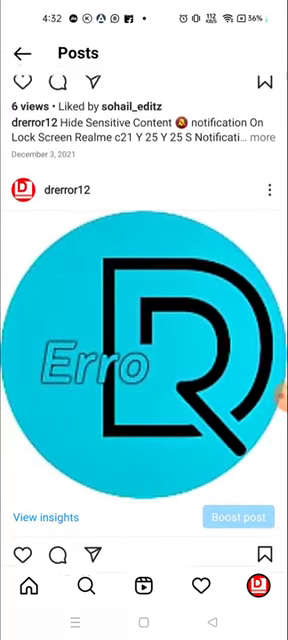
scroll("down", 3)
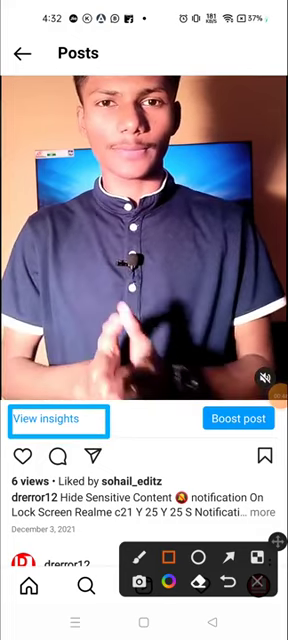
- View the December 3 video's insights: 6 views, 2 likes, 0 comments, 0 saves
left_click(54, 419)
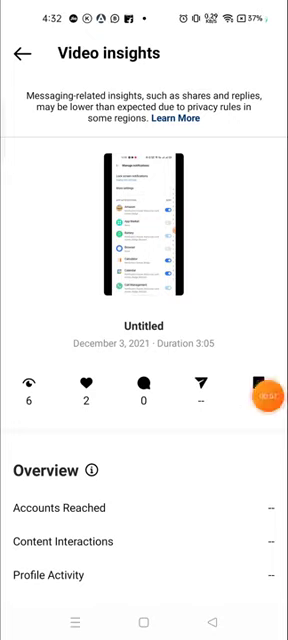
left_click(271, 405)
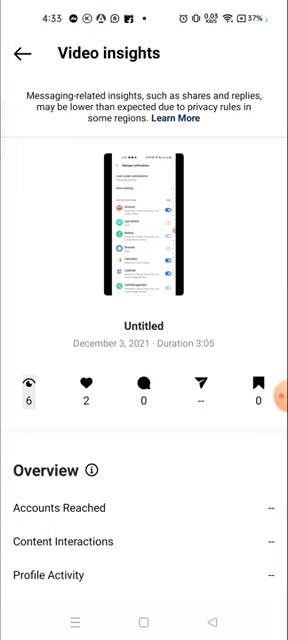
- Go back to the posts list and scroll to the February 11, 2021 logo post
left_click(20, 53)
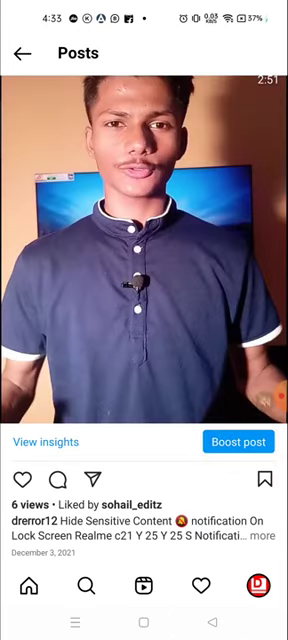
scroll("down", 3)
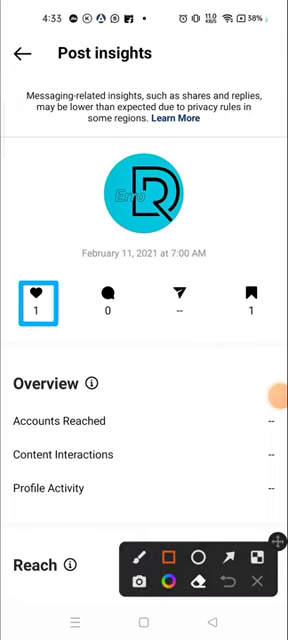
- Check the logo post's Content Interactions (1 like, 1 save), then return home
left_click(107, 303)
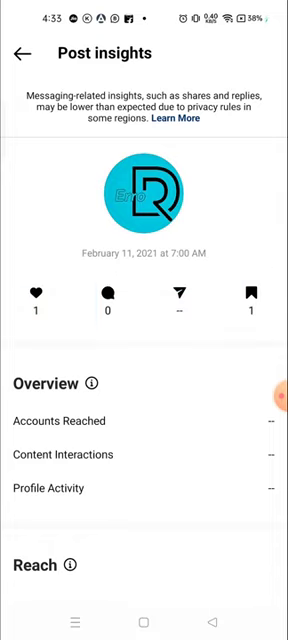
scroll("down", 3)
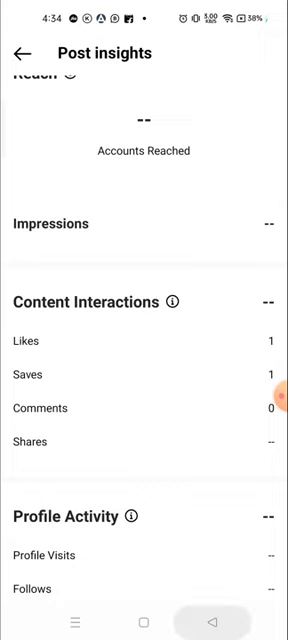
left_click(20, 53)
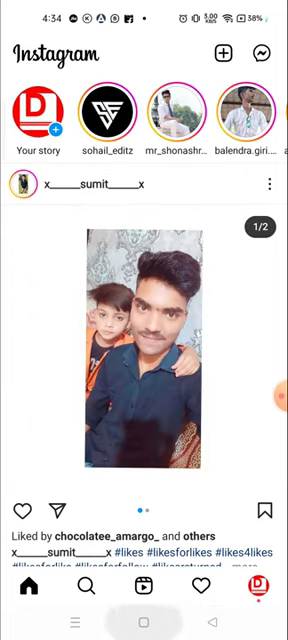